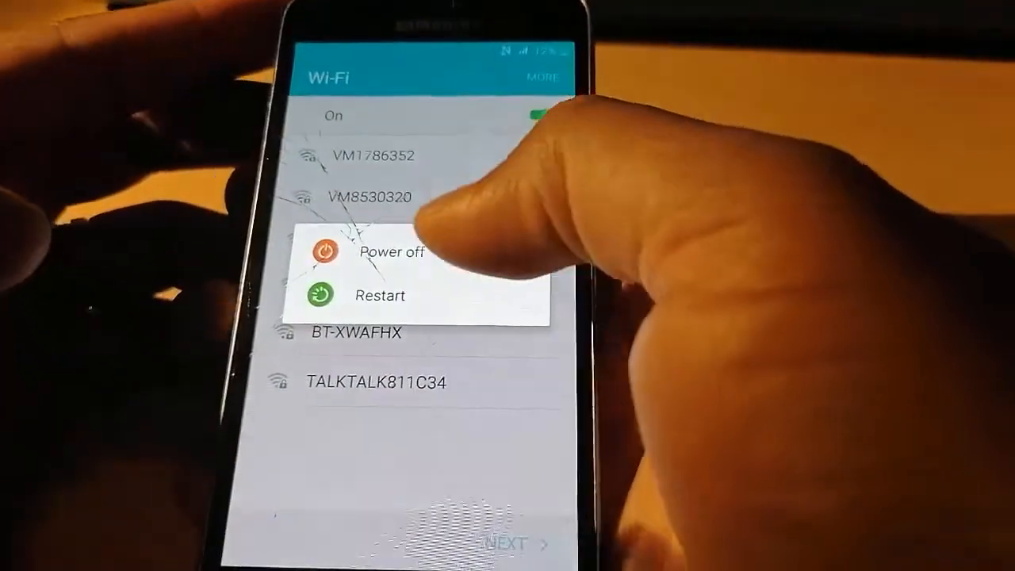
Power the Galaxy J3 off from the power menu
click(388, 250)
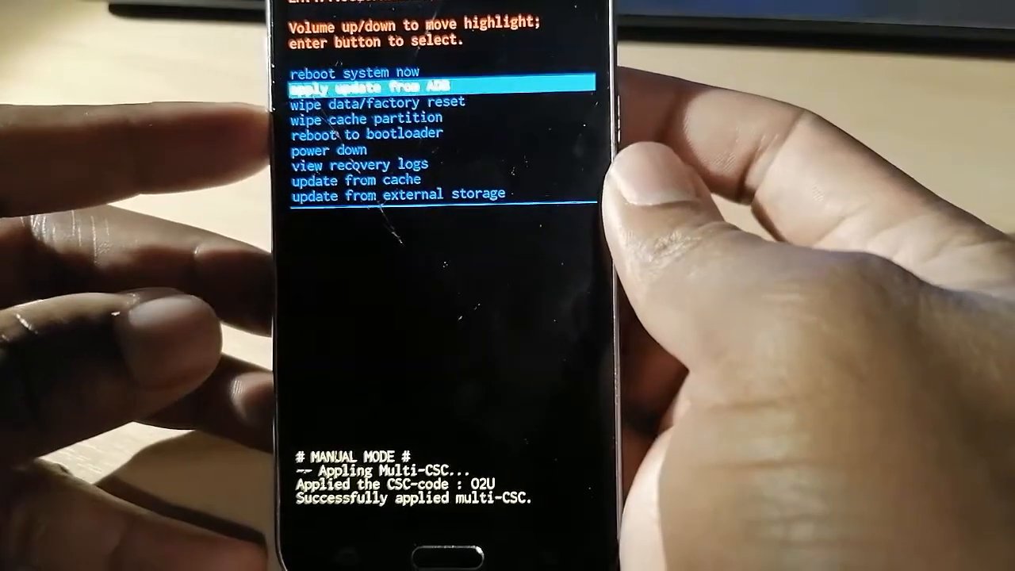
Move the recovery menu highlight down with volume down toward wipe data/factory reset
key(volumedown)
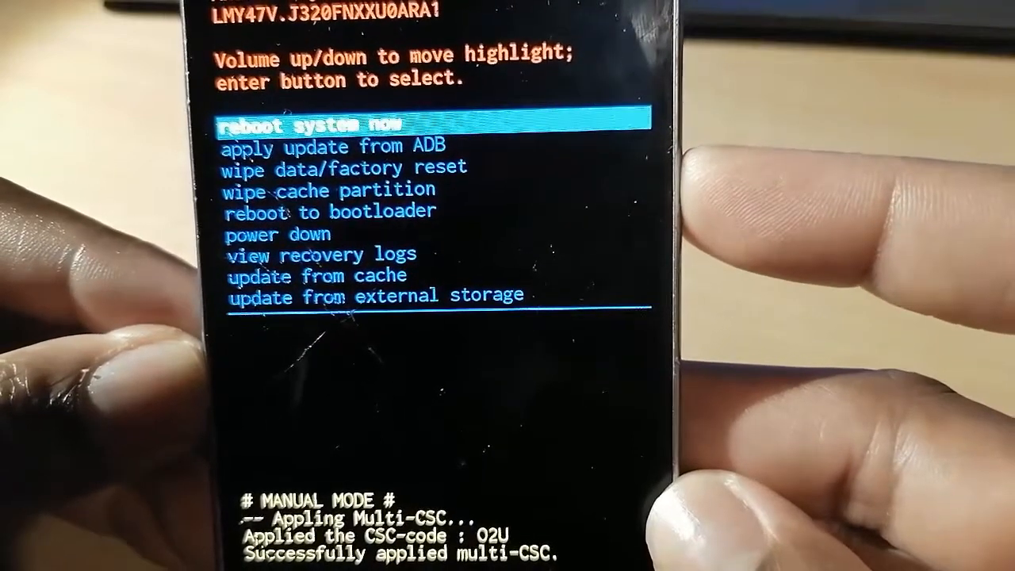
Confirm 'reboot system now' so the phone restarts to the Samsung Galaxy J3 logo
key(enter)
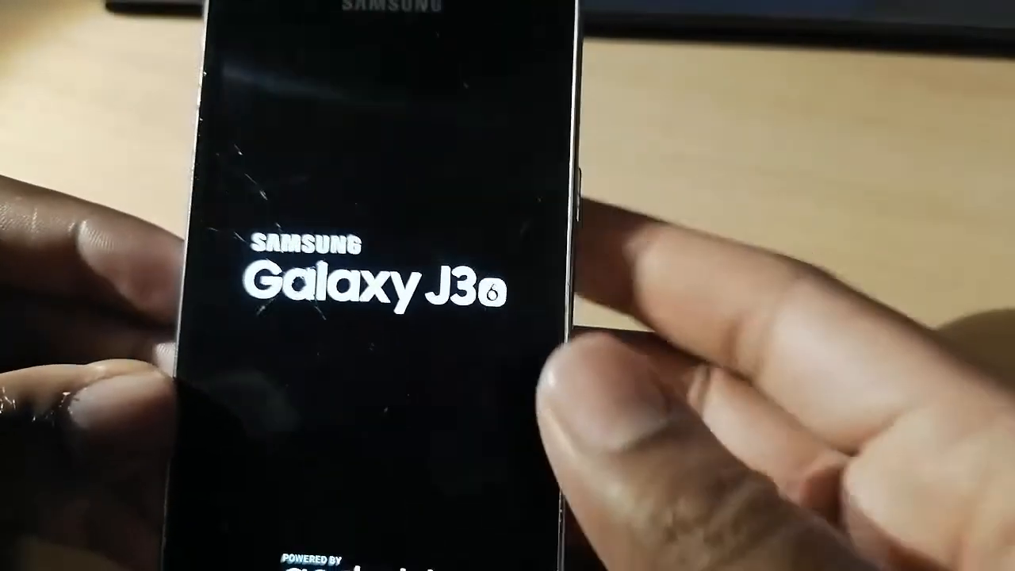